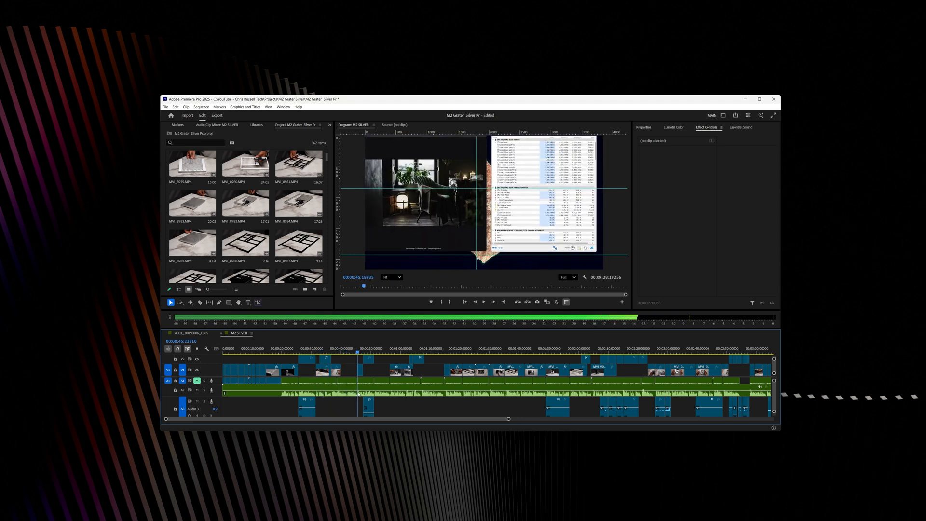
- Leave the Graphics menu, join a multiplayer match, and shoot the enemy at the corridor's end
left_click(409, 347)
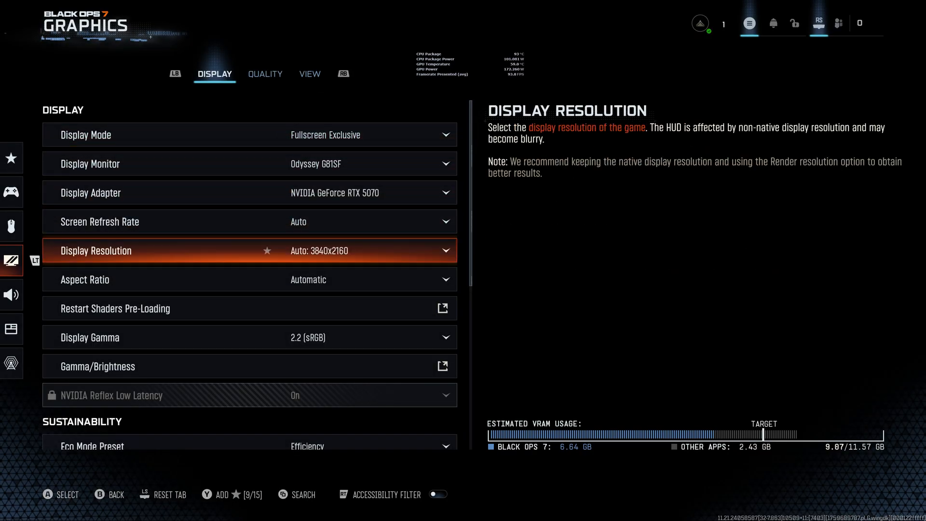
left_click(265, 74)
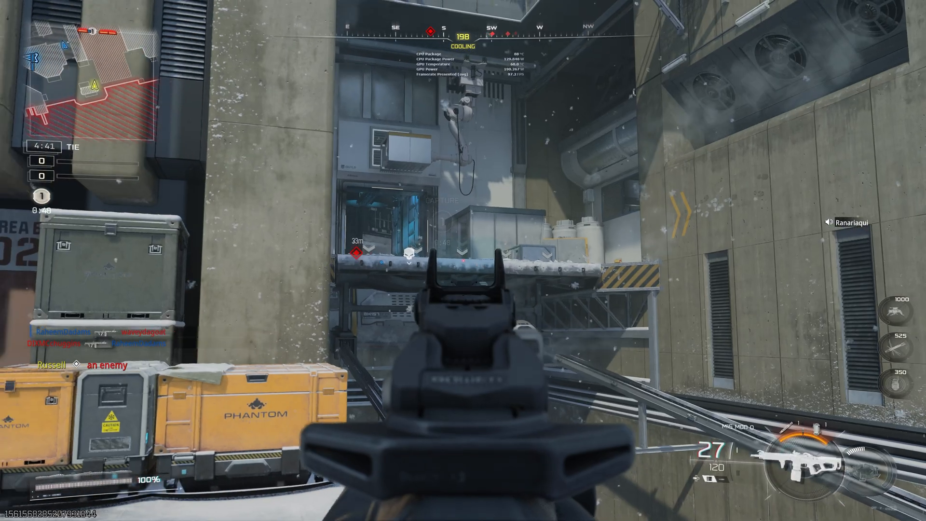
left_click(463, 260)
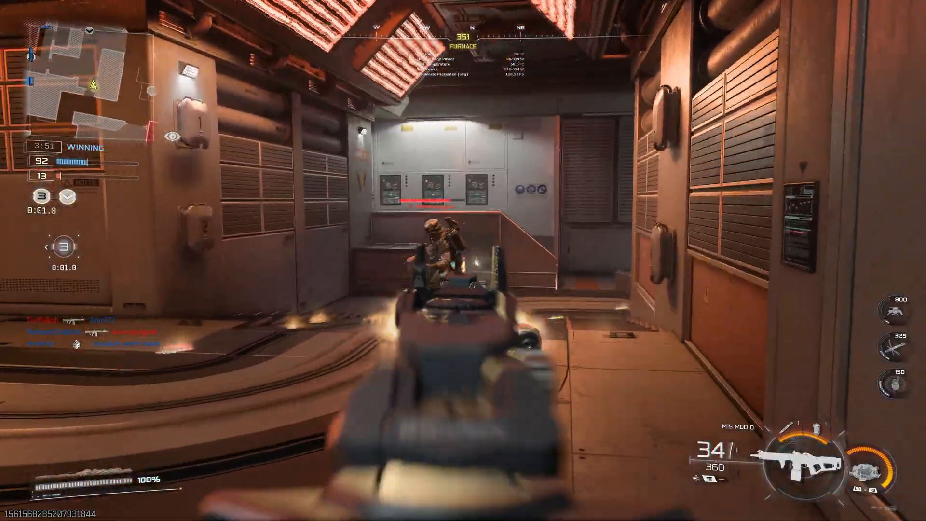
left_click(463, 261)
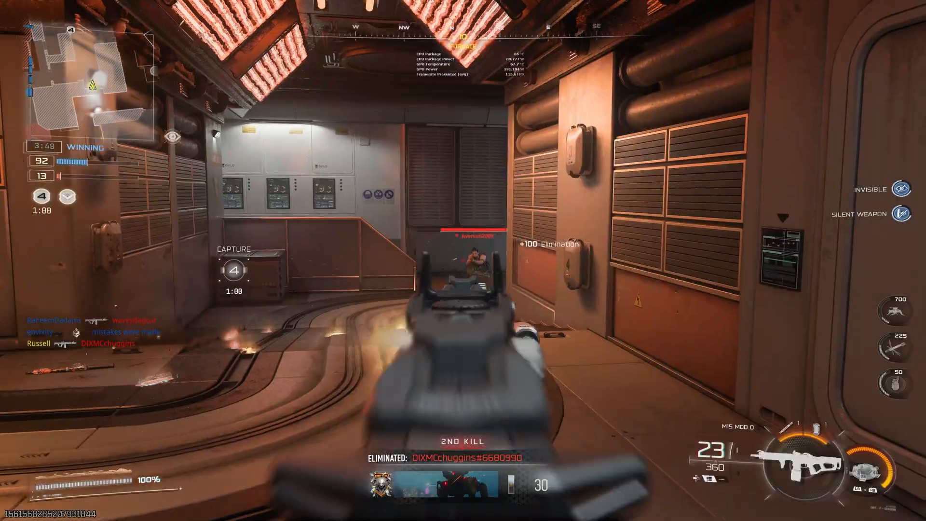